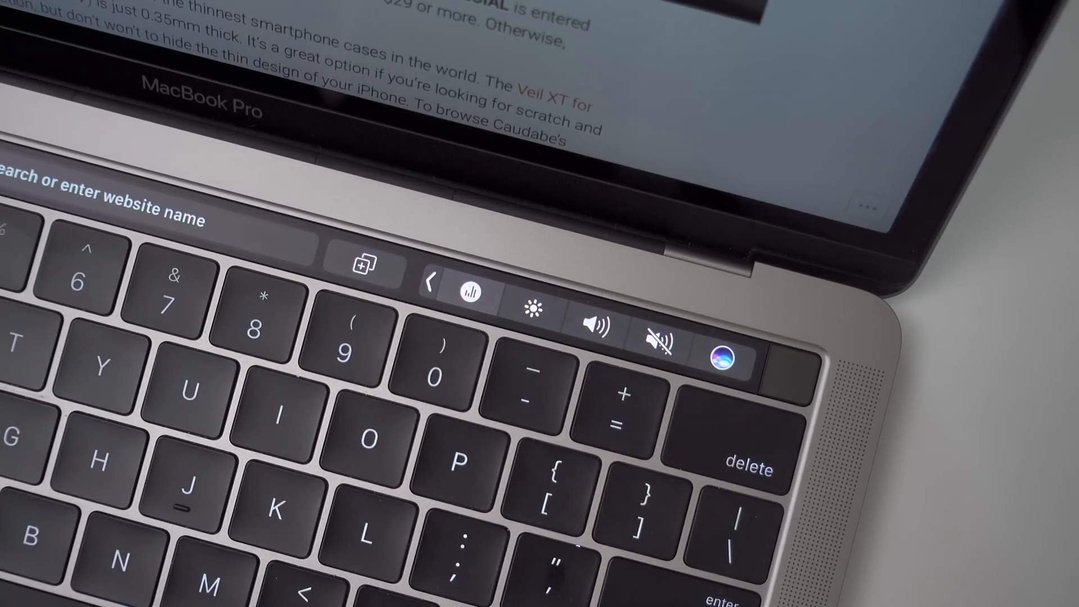
Replace the Control Strip's Now Playing media button with an App Store launcher button
click(471, 291)
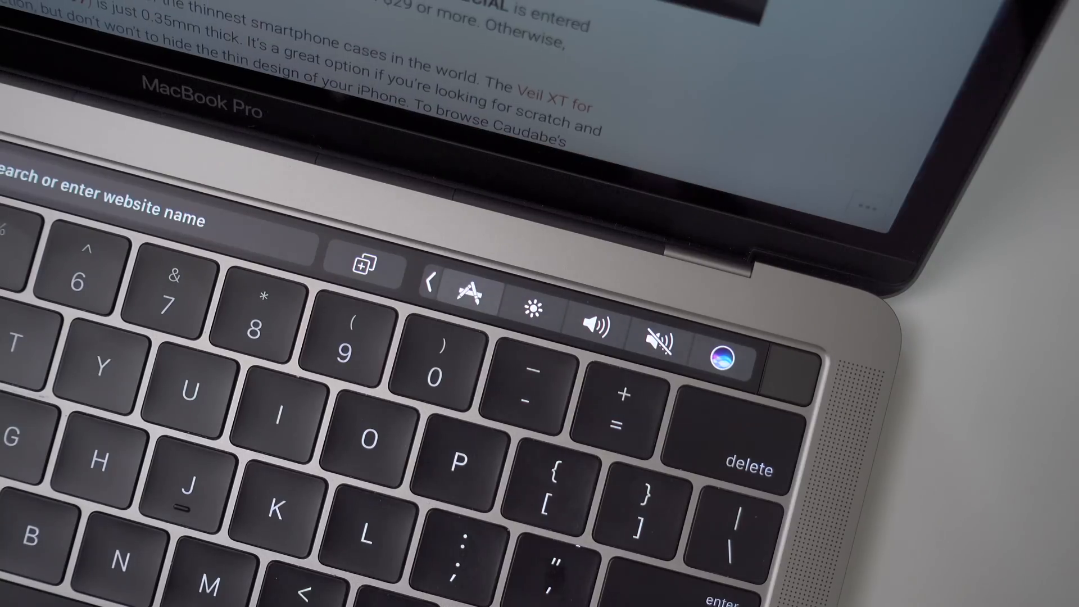